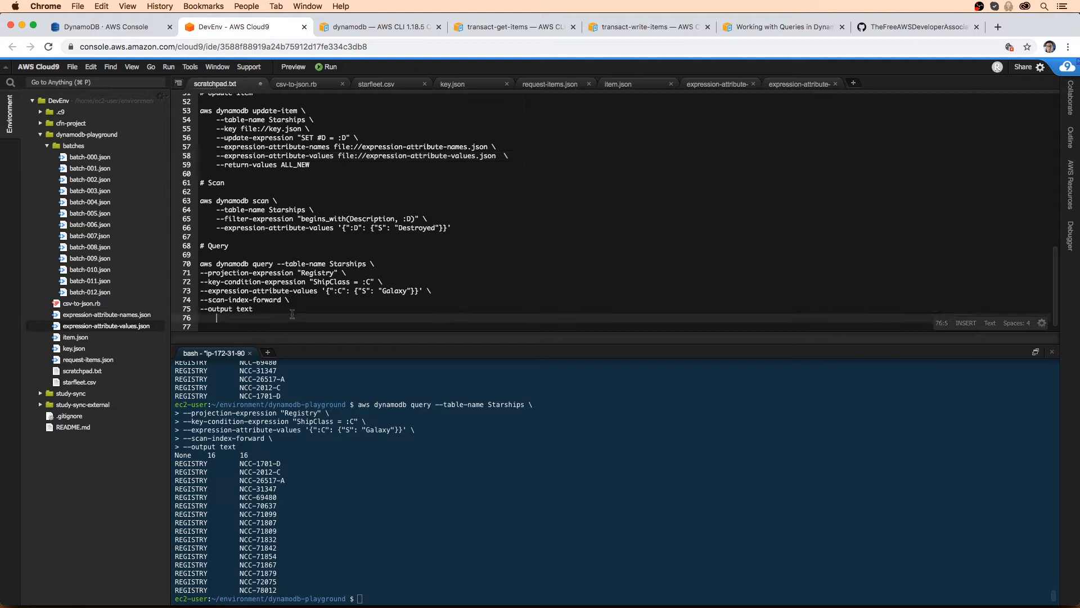
# - Write a '# Delete-Table' heading below the query command, glancing at the DynamoDB console
pyautogui.write('# Dele')
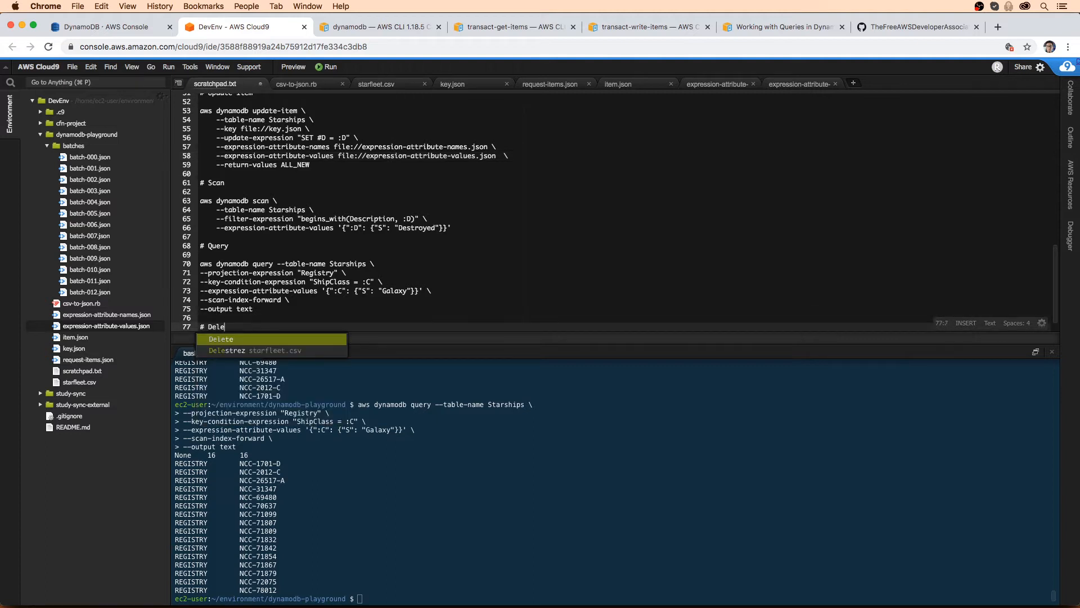
pyautogui.write('-t')
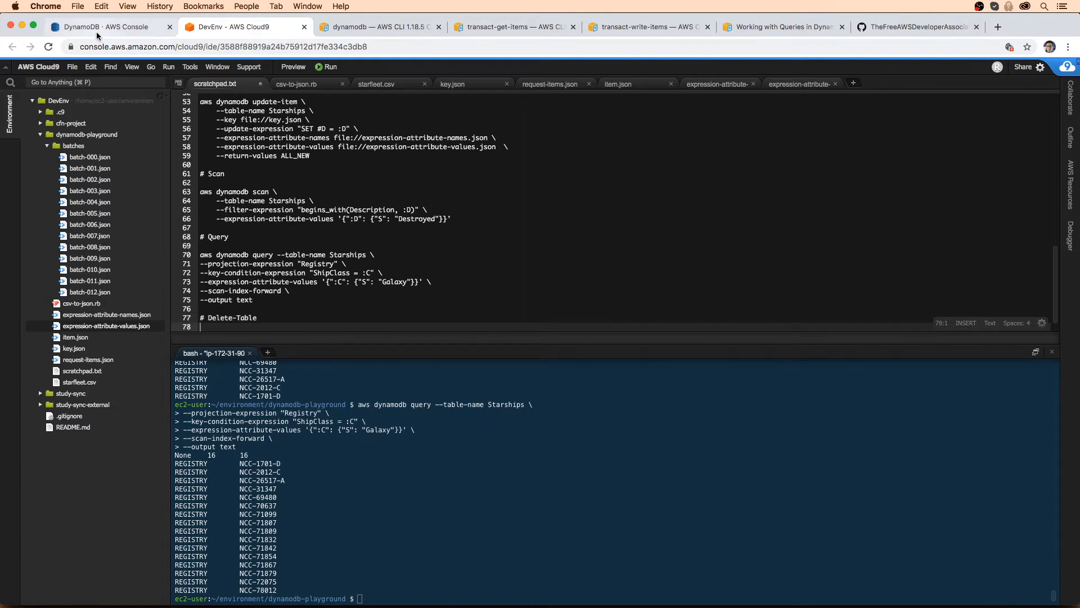
pyautogui.click(107, 27)
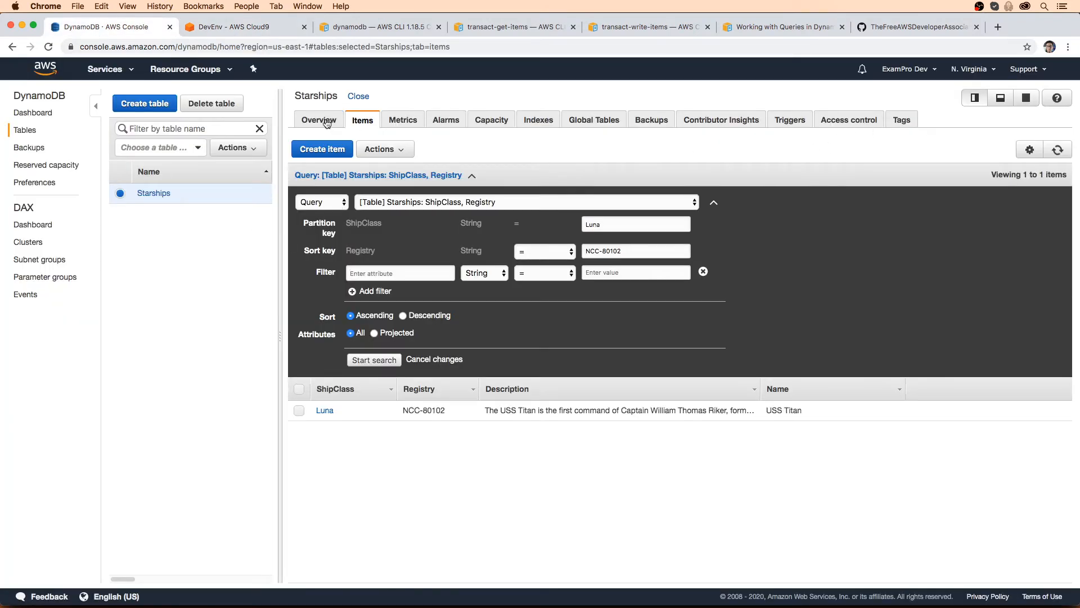
pyautogui.click(245, 27)
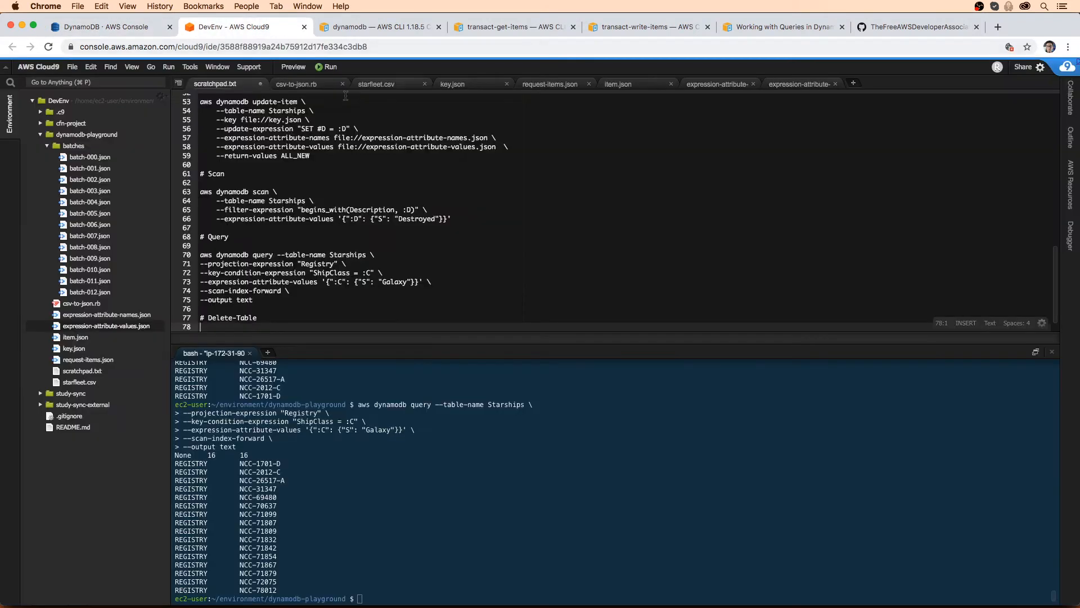
# - Find delete-table in the DynamoDB CLI reference and copy its example command
pyautogui.click(378, 27)
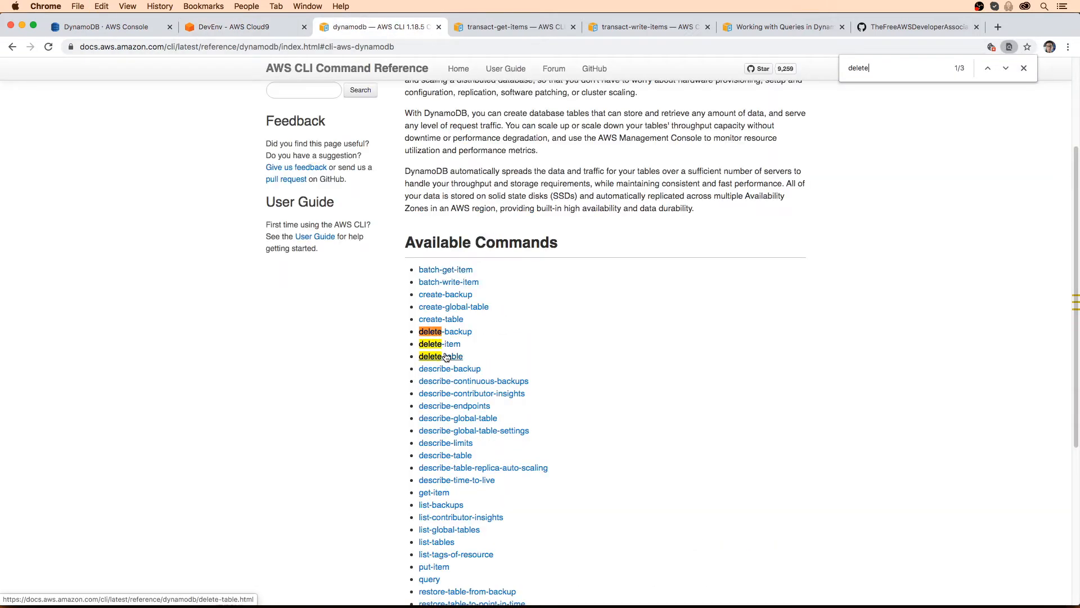
pyautogui.click(440, 356)
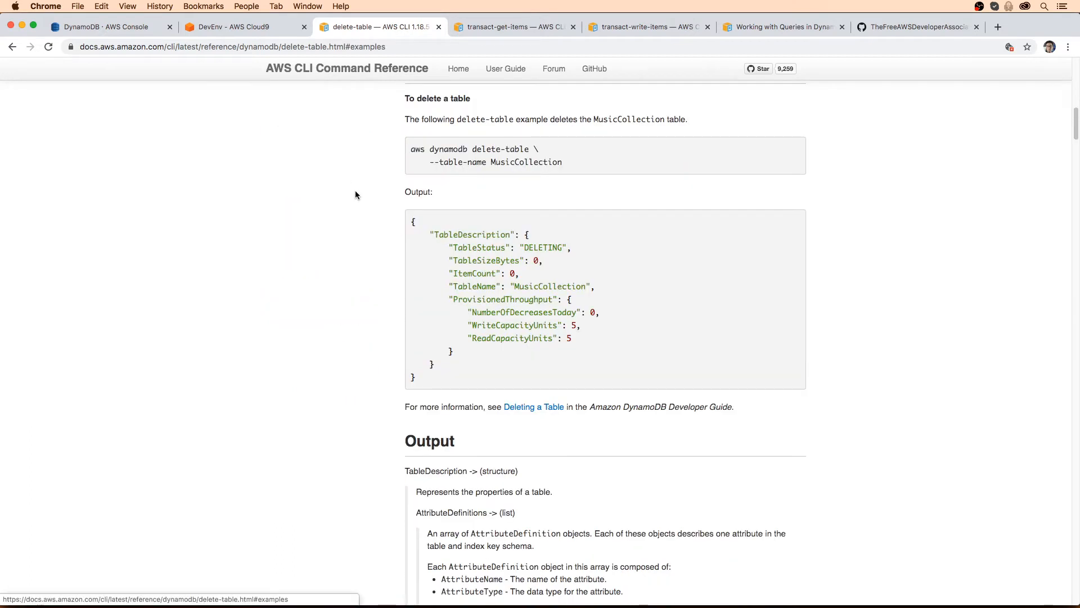
pyautogui.moveTo(411, 149); pyautogui.dragTo(562, 162)
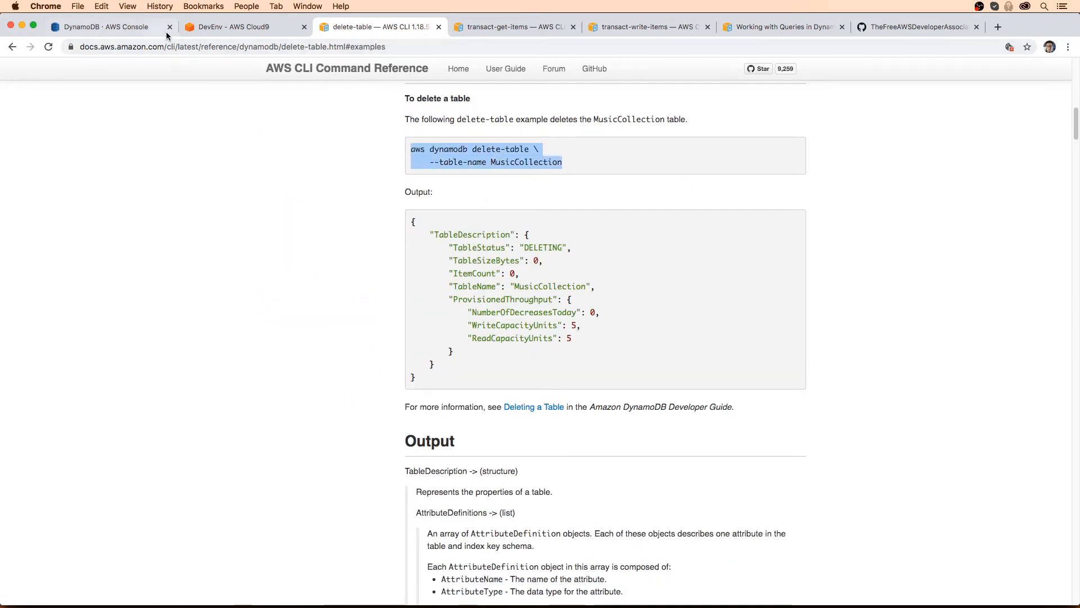
pyautogui.click(101, 27)
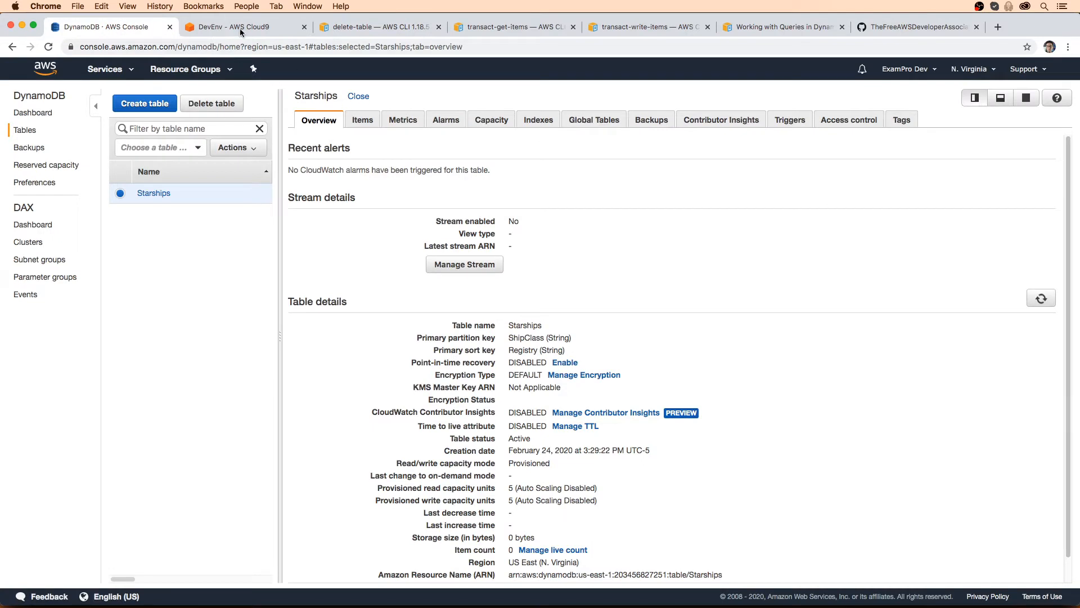
# - Run the delete-table example against Starships in the Cloud9 terminal, leaving it DELETING
pyautogui.click(234, 27)
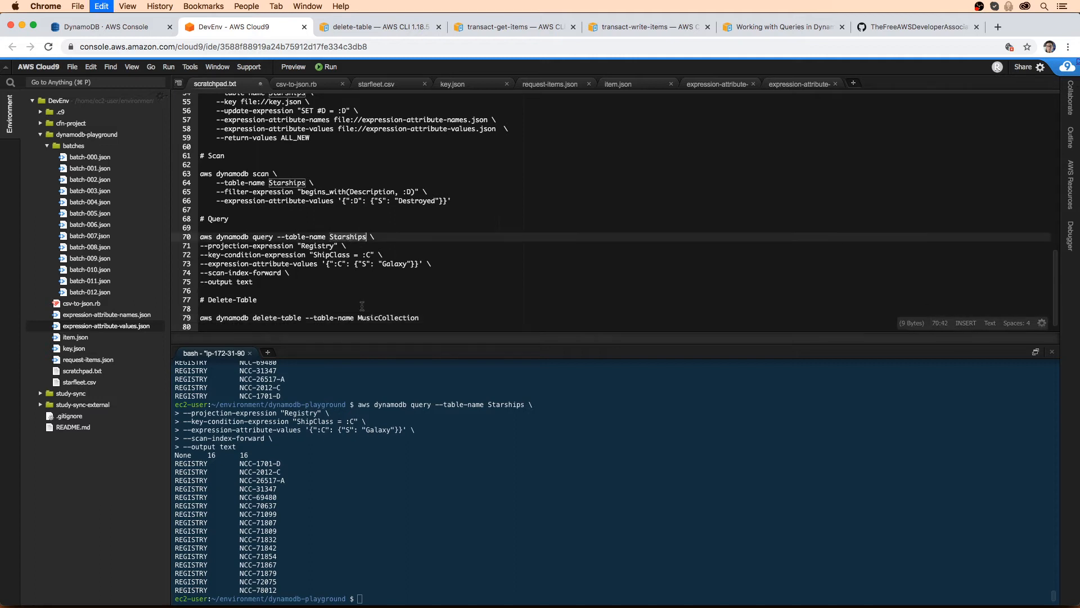
pyautogui.write('Starships')
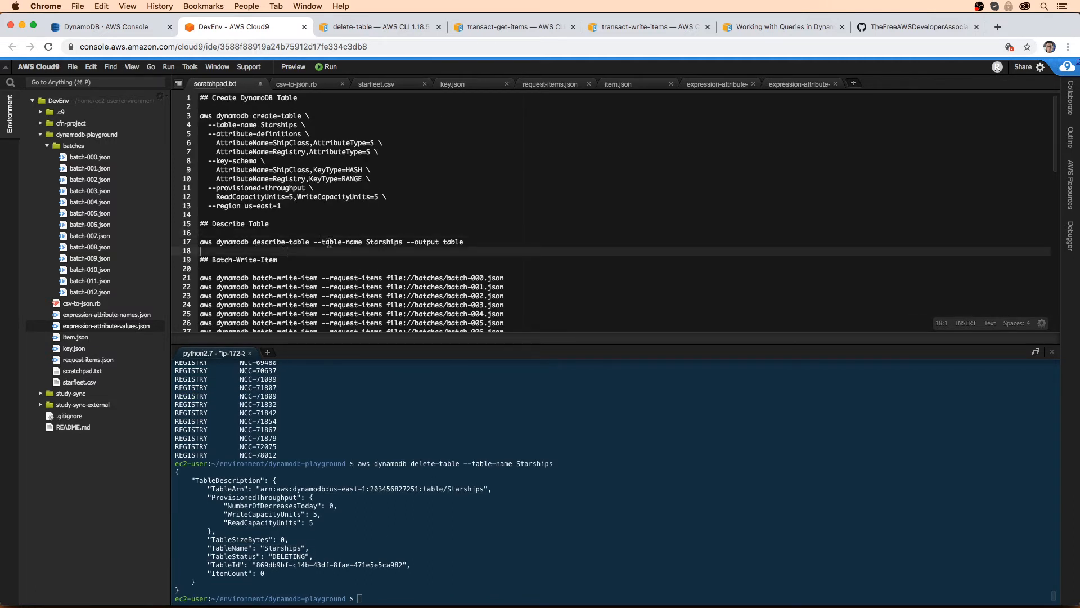
# - Close the Starships table details so the console lists no tables, then return to Cloud9
pyautogui.click(110, 27)
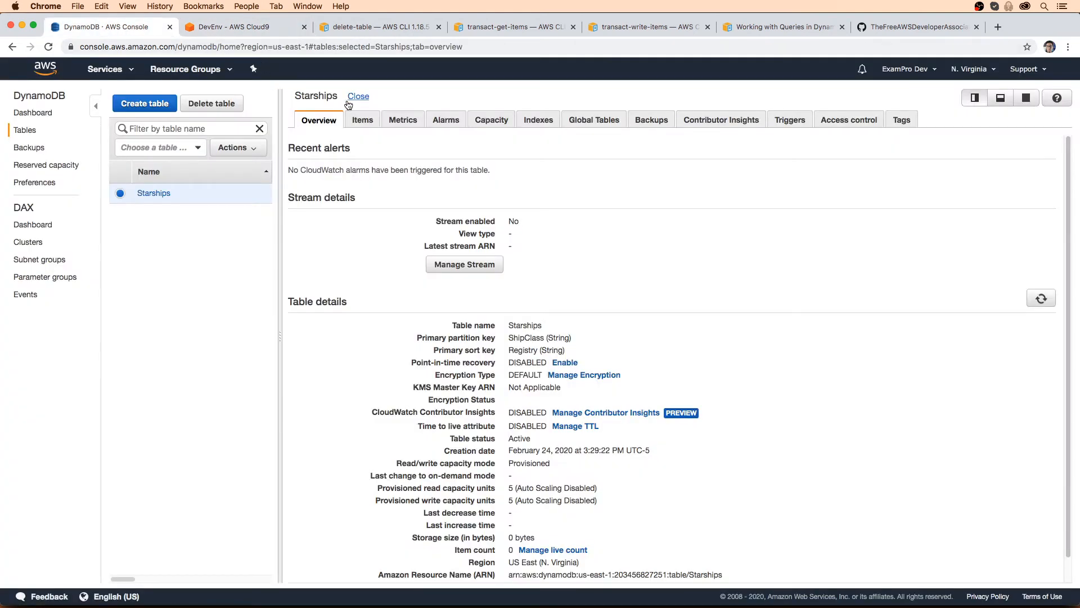
pyautogui.click(358, 97)
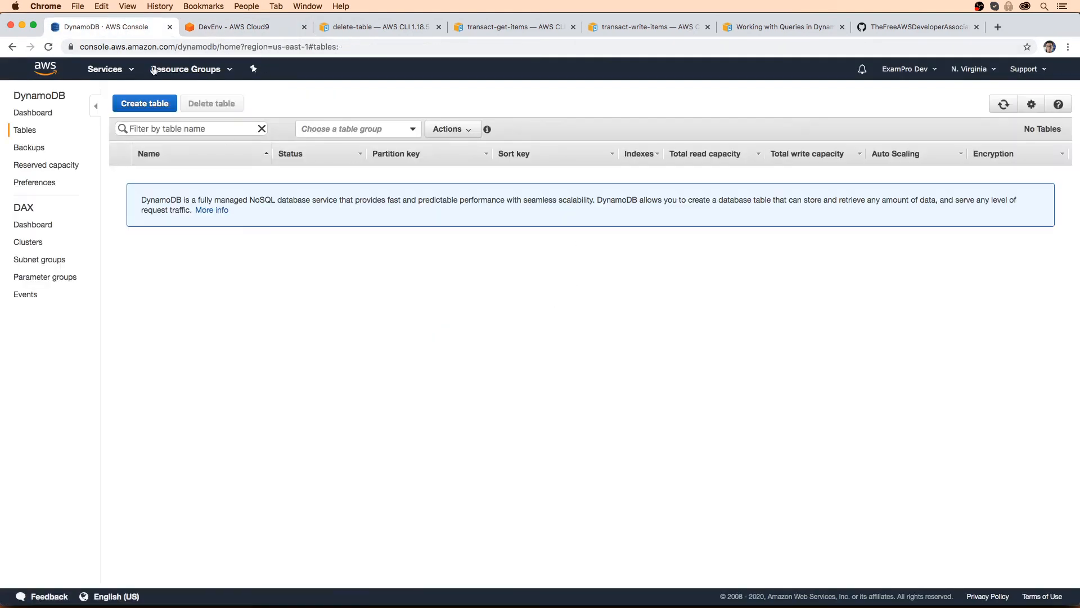
pyautogui.click(241, 27)
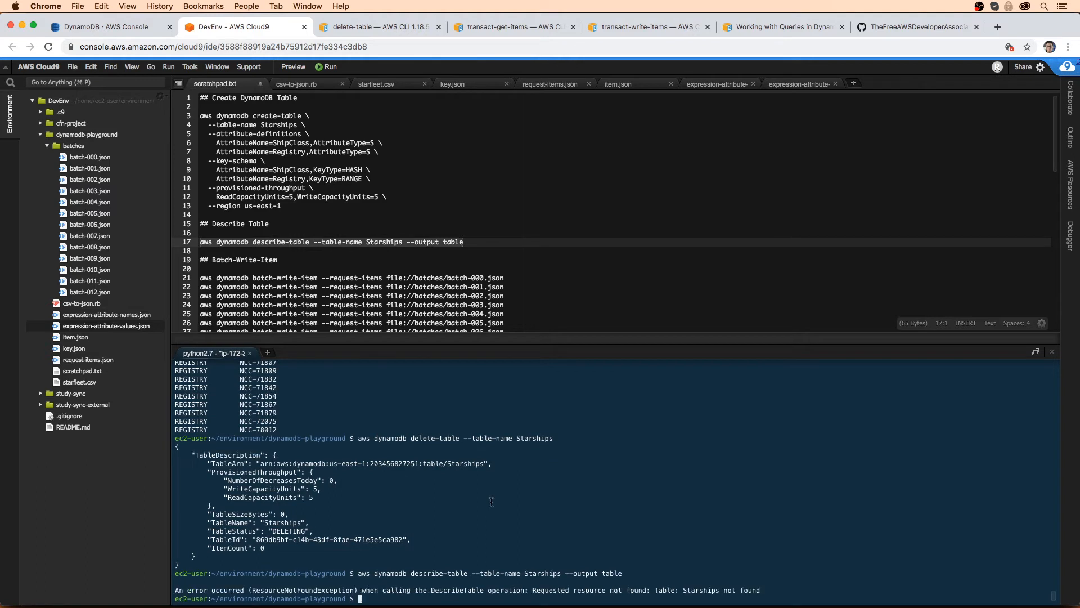
pyautogui.moveTo(790, 591)
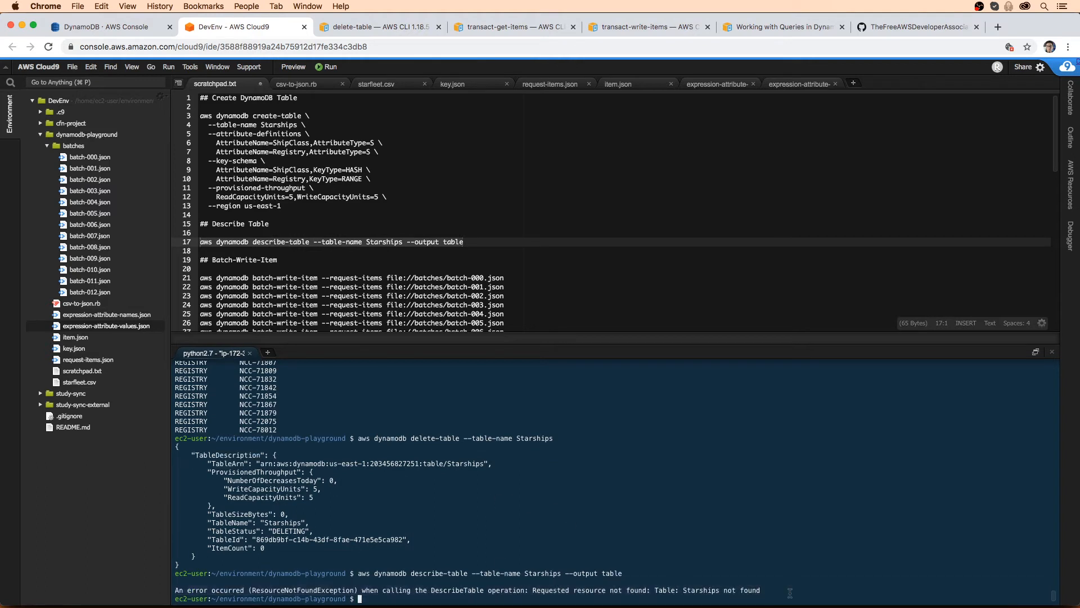
pyautogui.moveTo(788, 589)
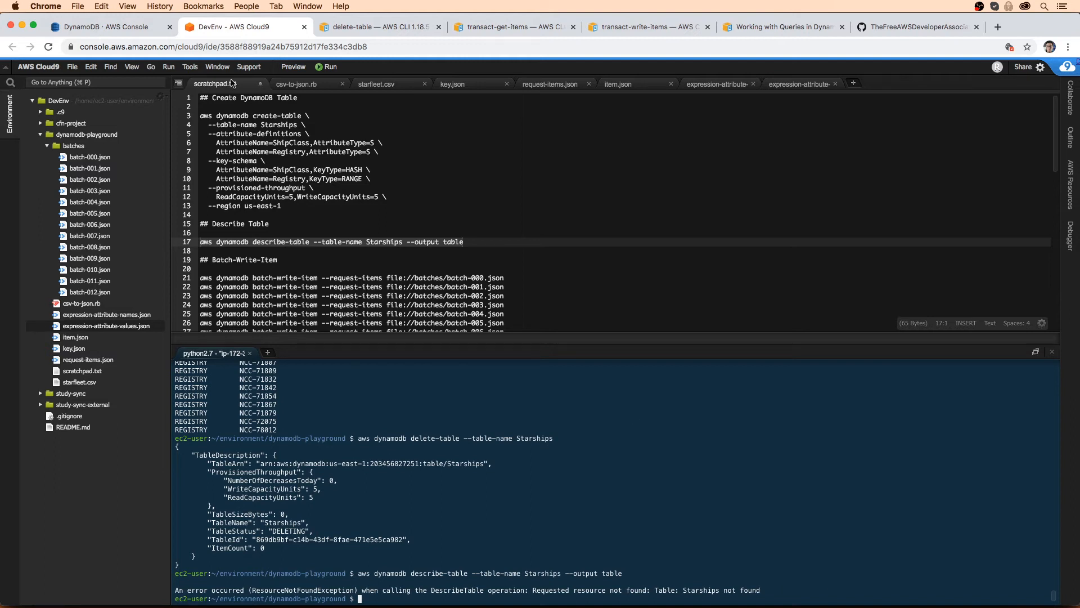
# - After describe-table returns ResourceNotFoundException, view the empty table list in the console
pyautogui.click(101, 27)
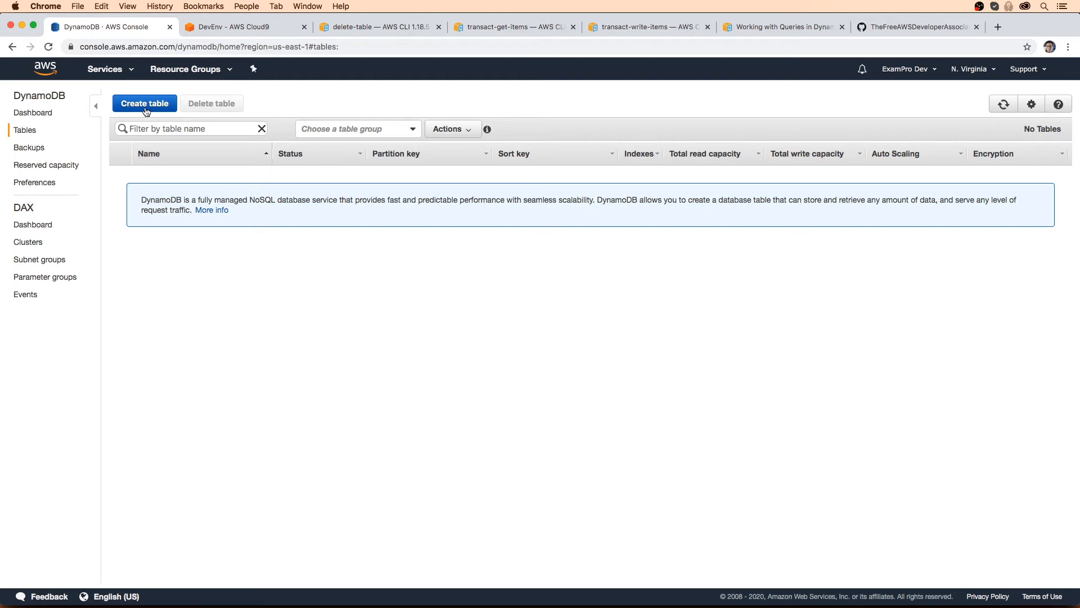
# - Create table Starships with partition key ShipClass and sort key Registry
pyautogui.click(144, 102)
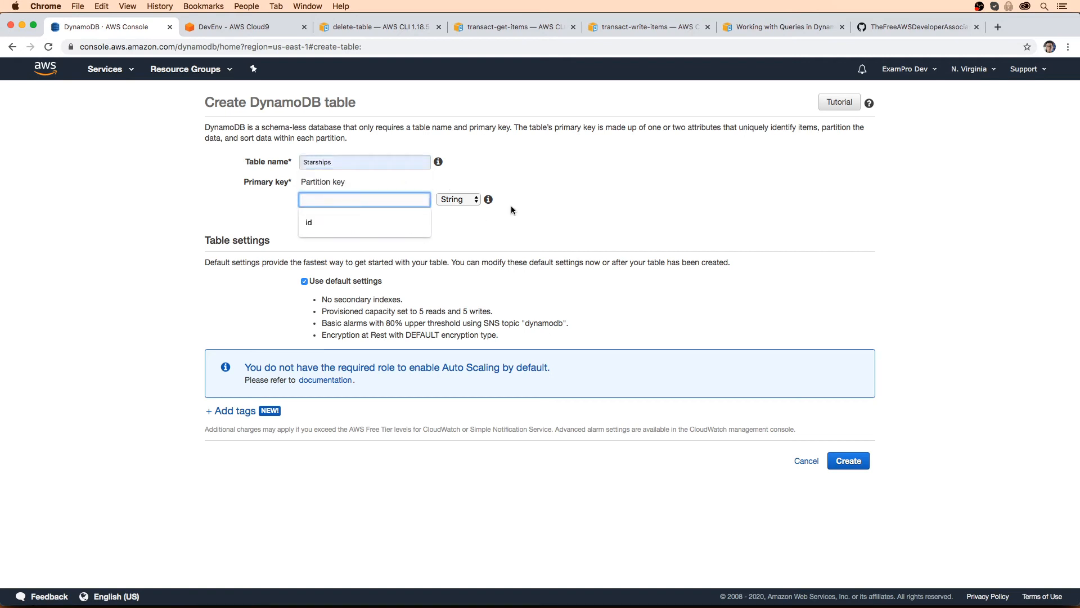
pyautogui.write('s')
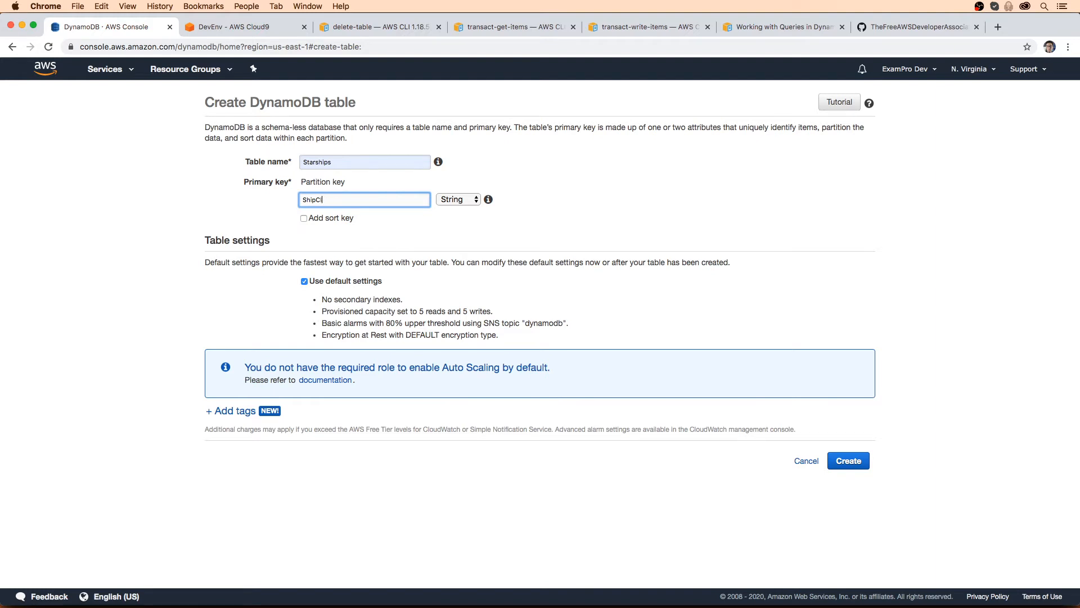
pyautogui.write('ass')
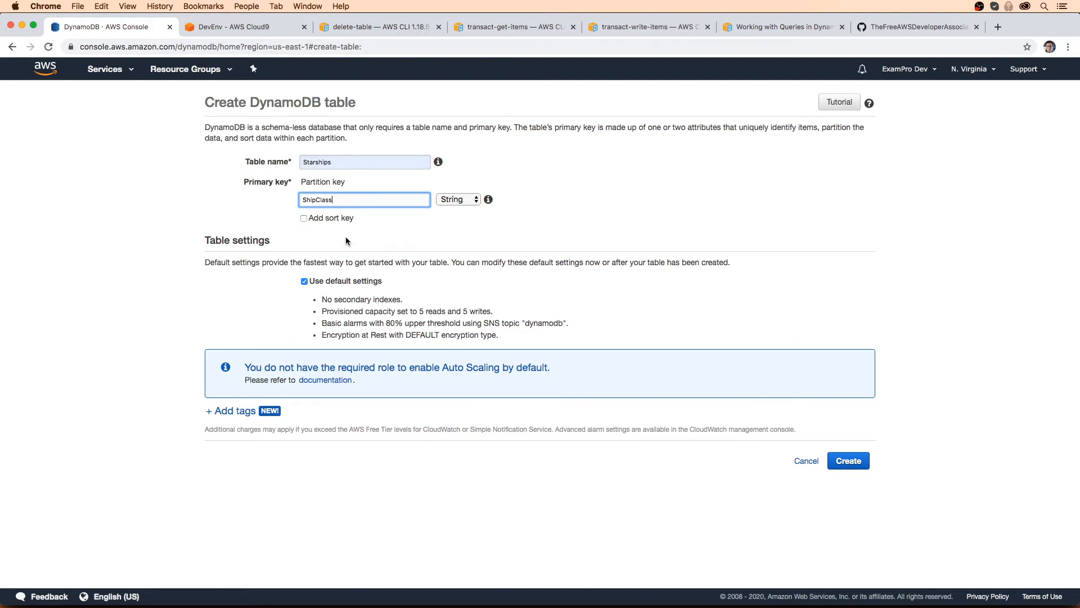
pyautogui.write('Registry')
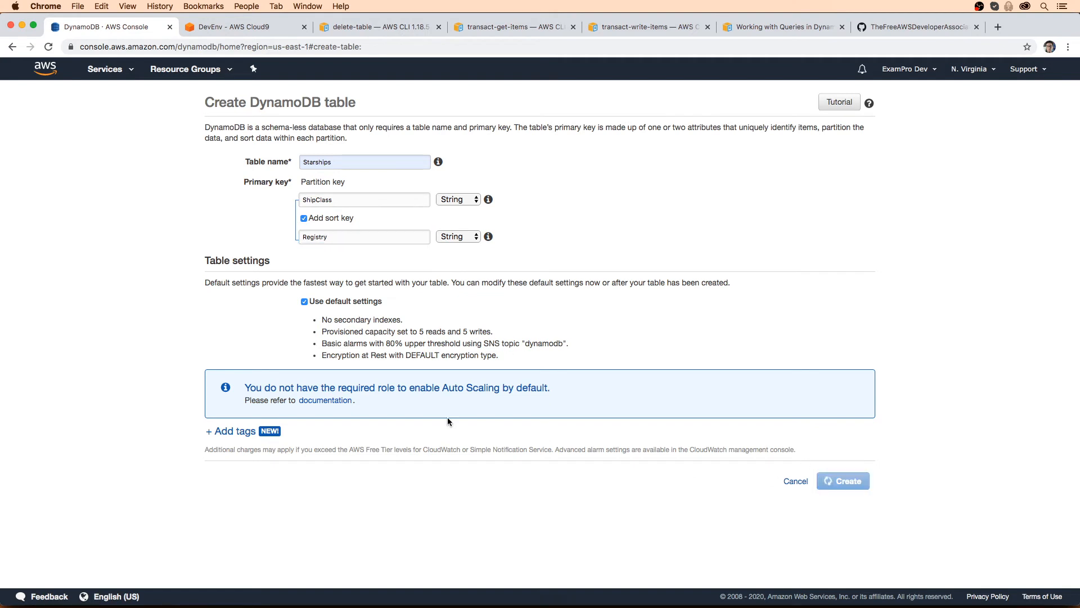
pyautogui.click(843, 480)
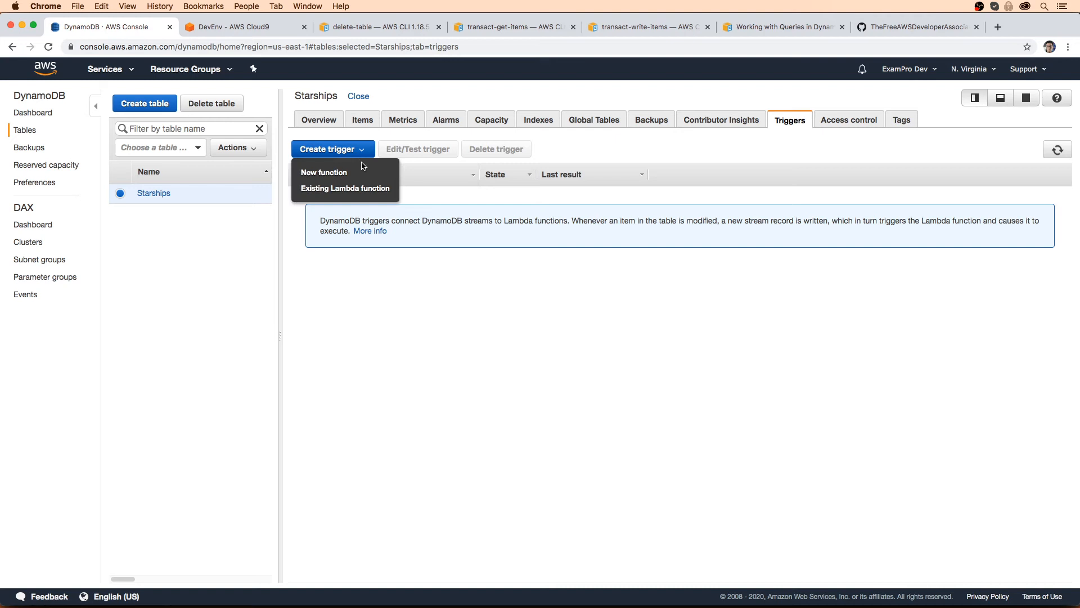
pyautogui.moveTo(360, 191)
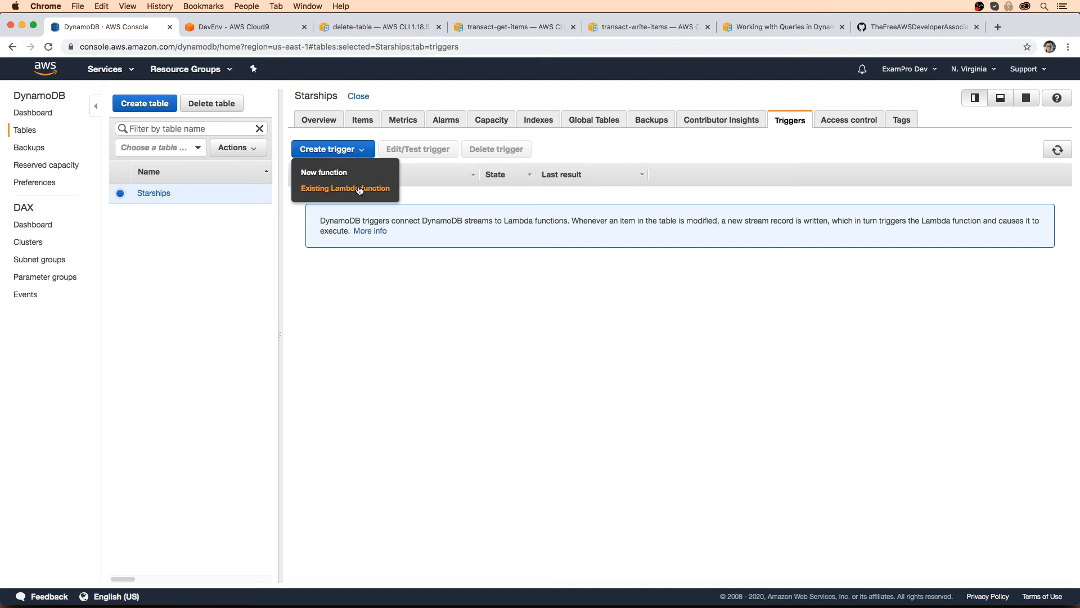
pyautogui.moveTo(380, 189)
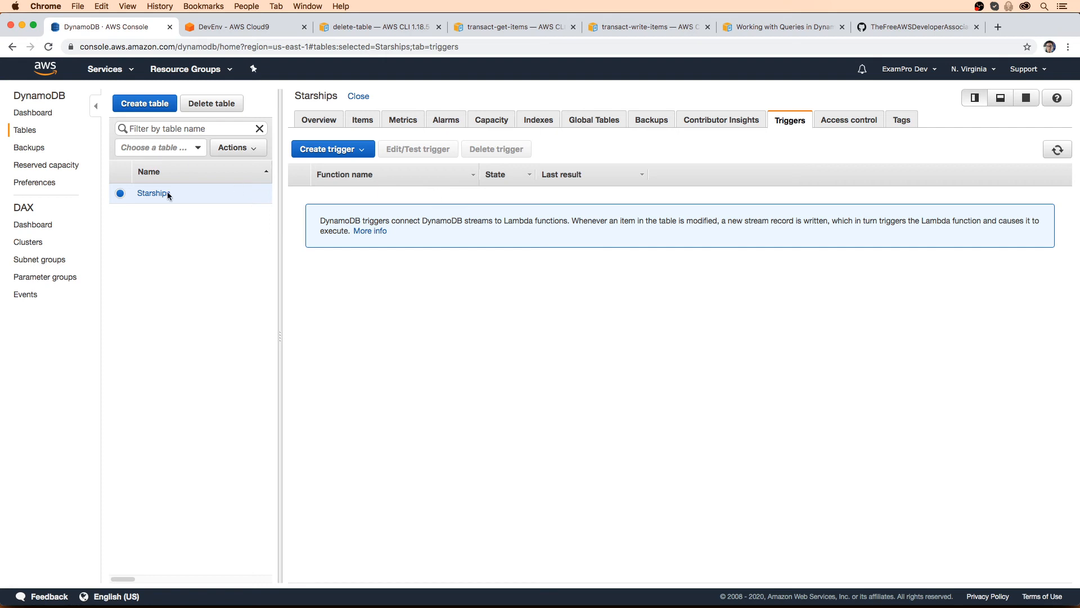
pyautogui.moveTo(337, 145)
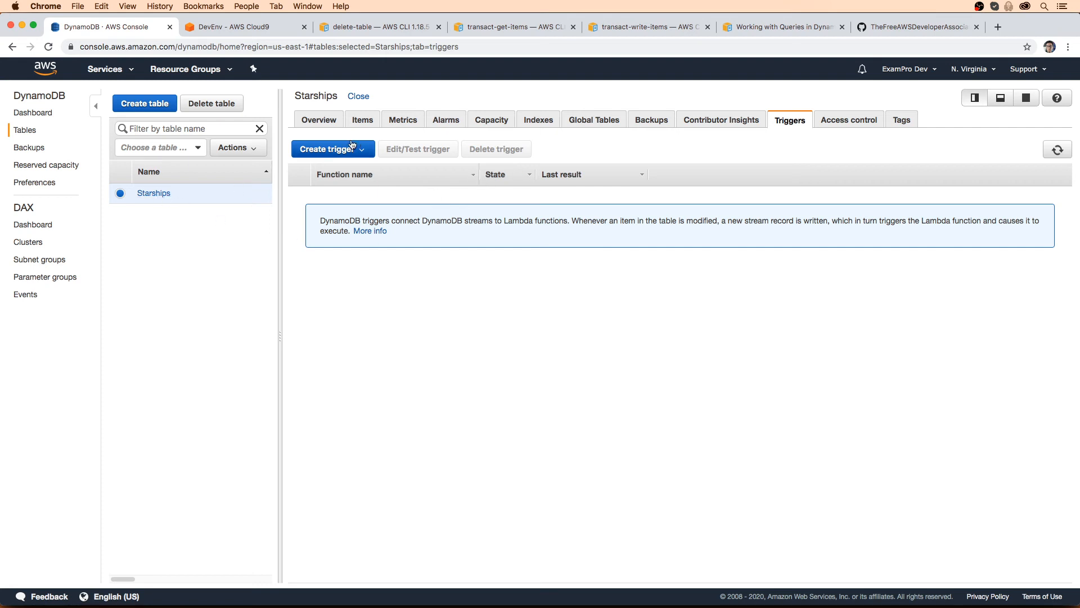
# - Show the Create trigger options: New function or Existing Lambda function
pyautogui.click(333, 148)
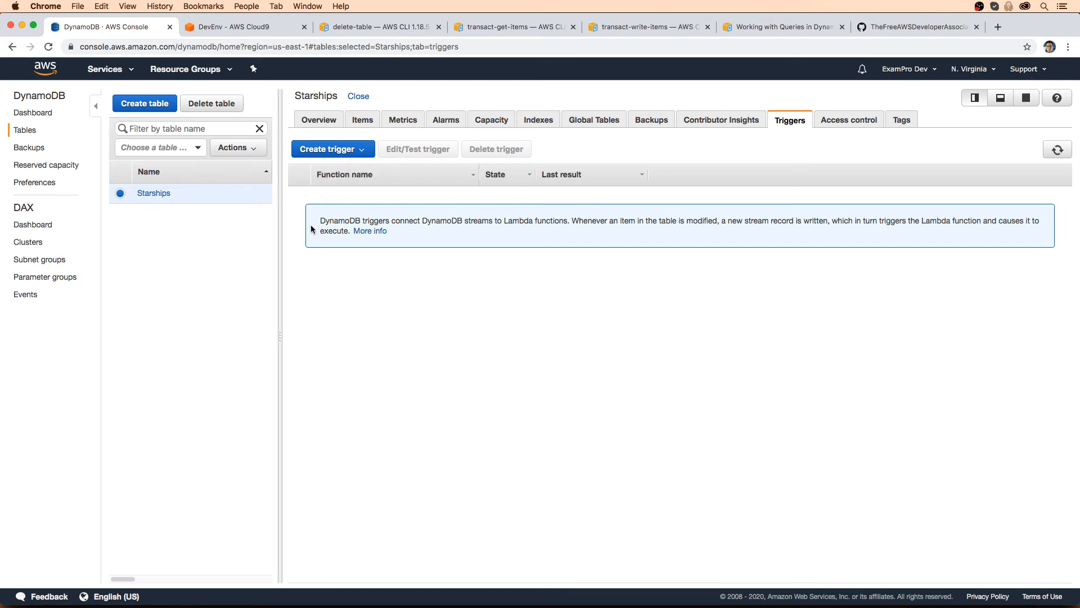
pyautogui.moveTo(695, 276)
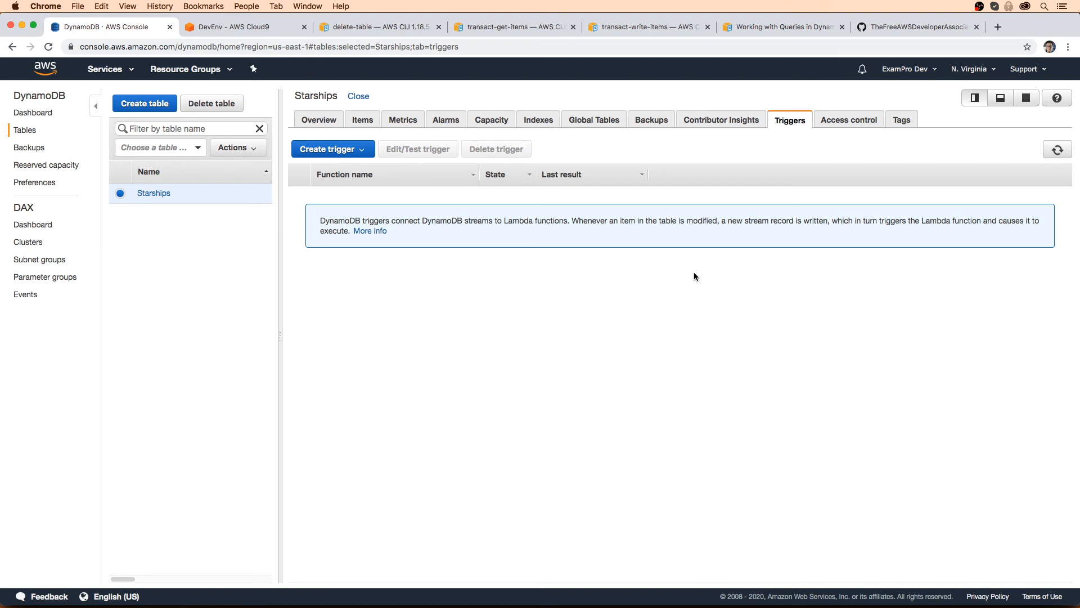
pyautogui.moveTo(690, 229)
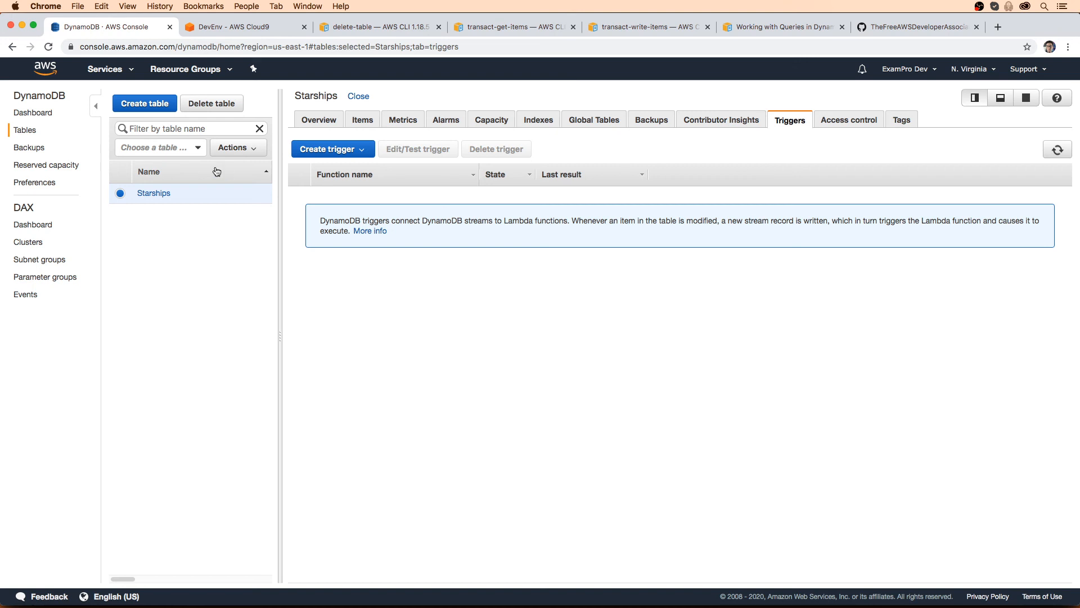
# - Delete the Starships table with a backup before deletion, leaving it Deleting in the list
pyautogui.click(212, 102)
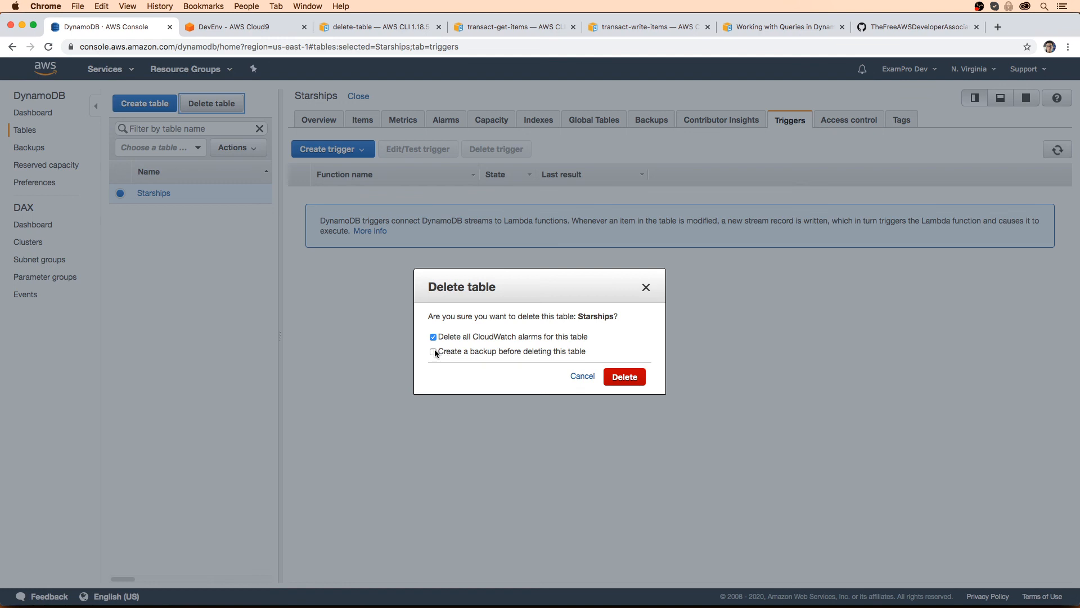
pyautogui.click(433, 351)
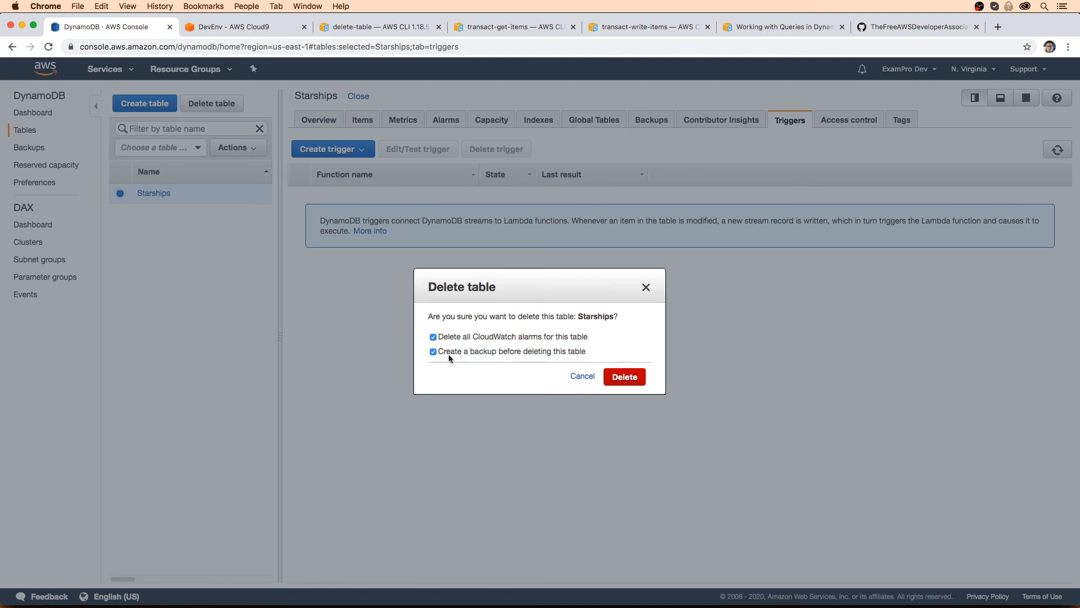
pyautogui.click(625, 376)
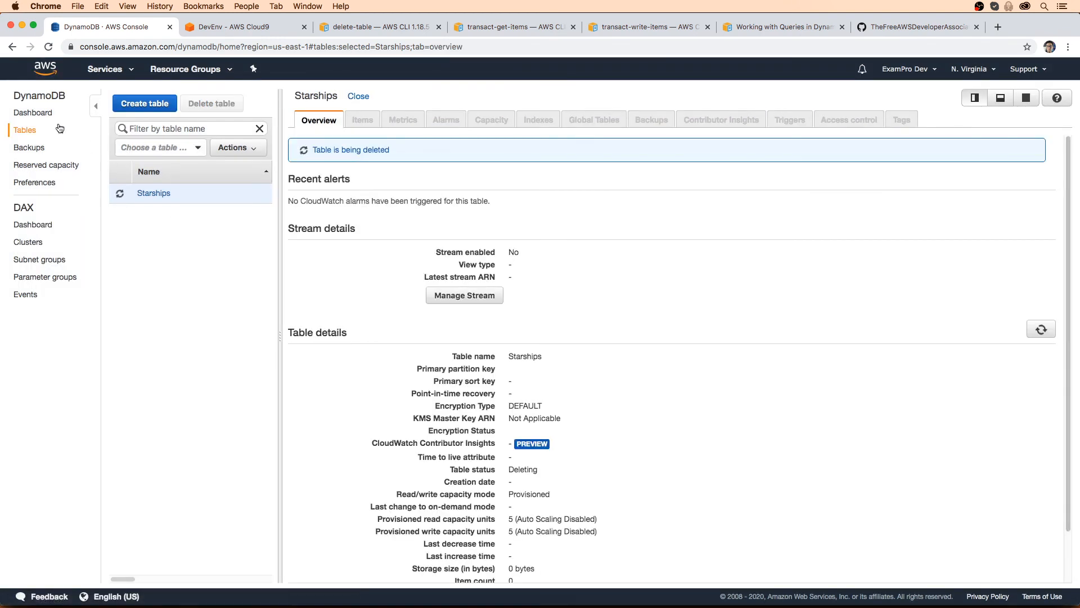
pyautogui.click(358, 95)
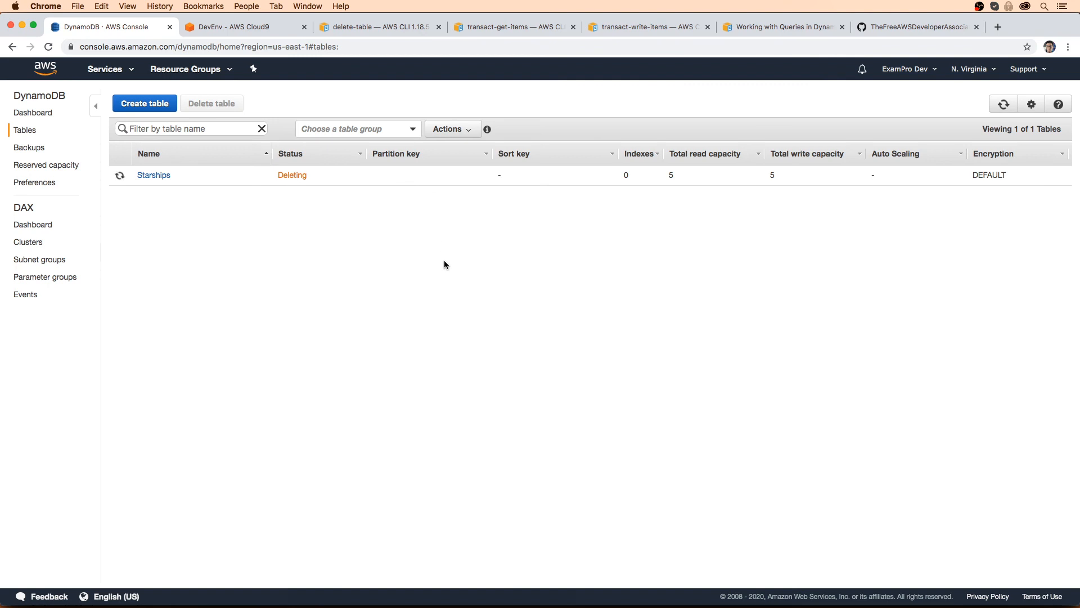